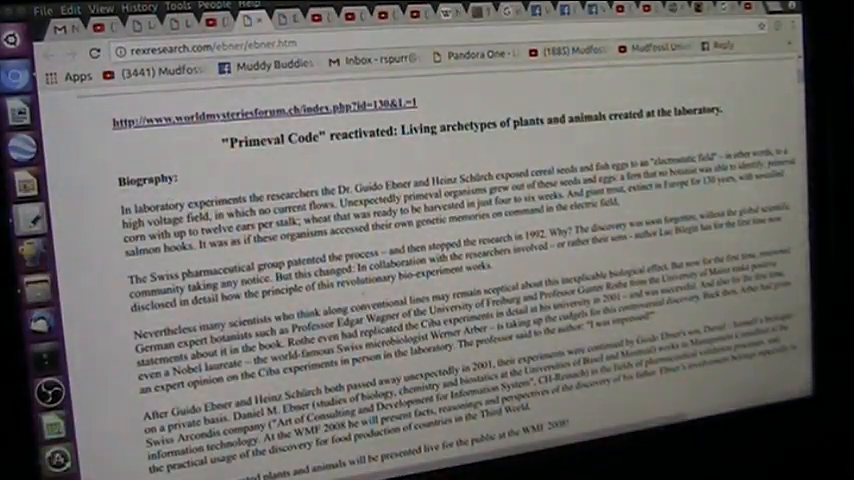
Scroll past the Biography section to the scientist photos and the treated fern figure
scroll("down", 3)
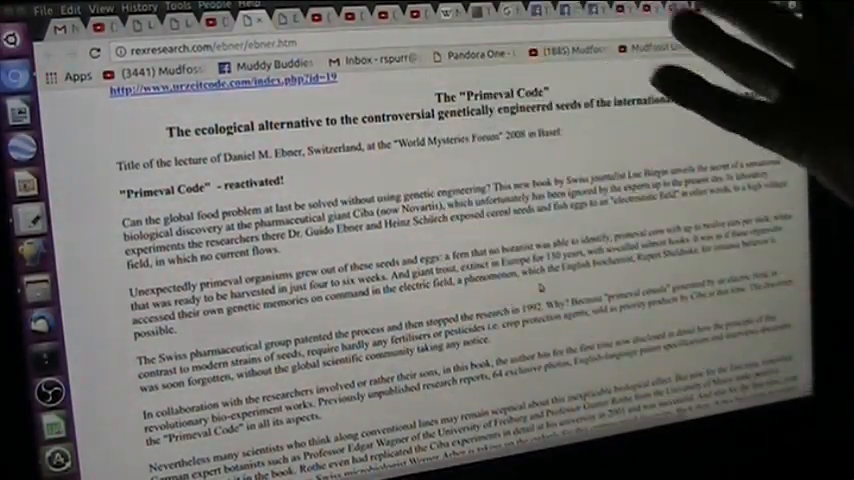
scroll("down", 3)
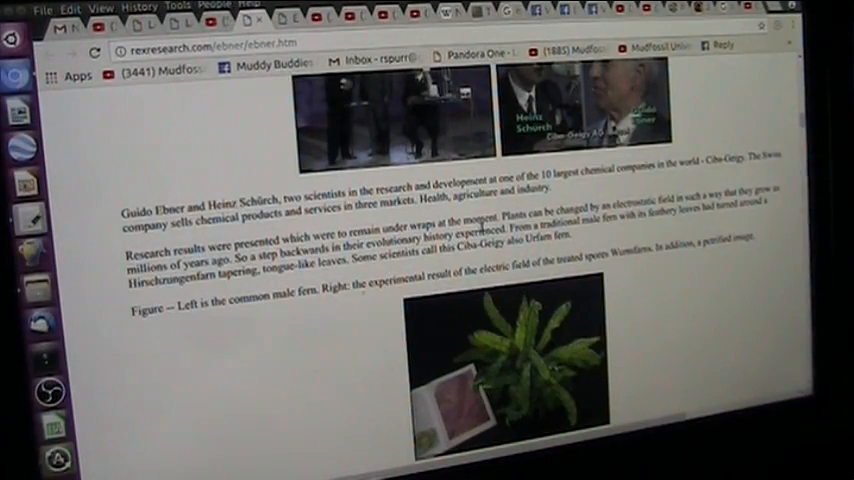
Scroll past the trout figures and Ciba press statement to the US5048458 Method of breeding fish heading
scroll("down", 3)
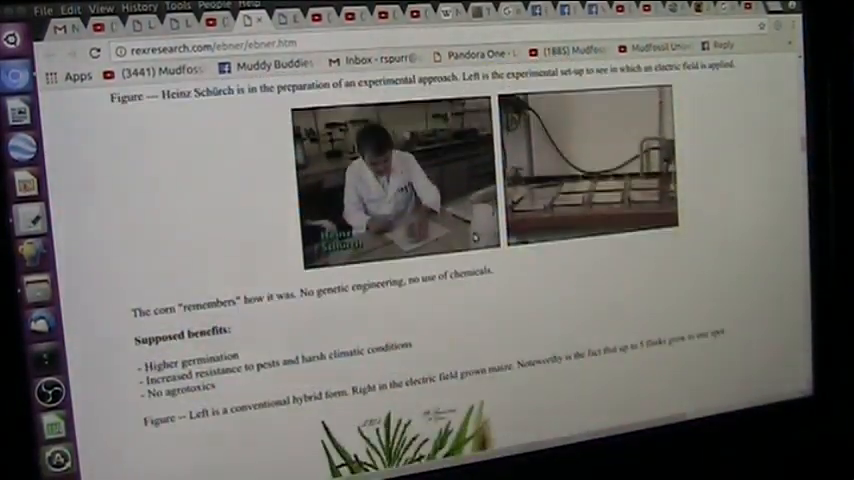
scroll("down", 3)
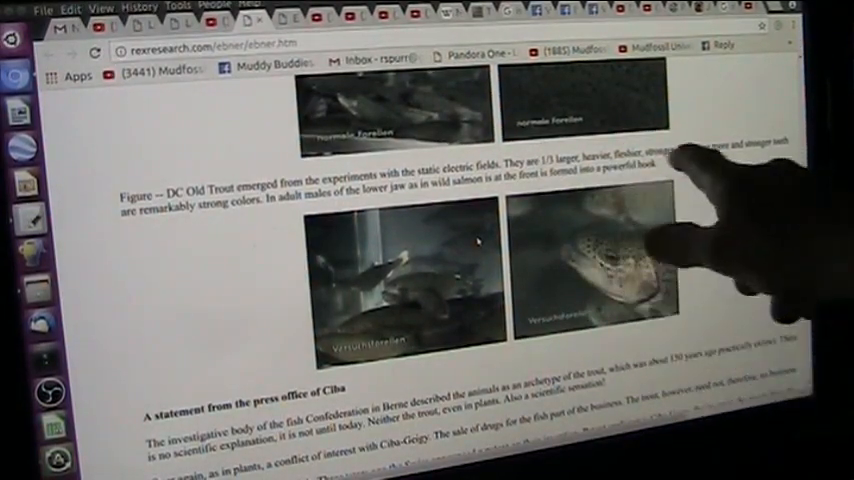
scroll("down", 3)
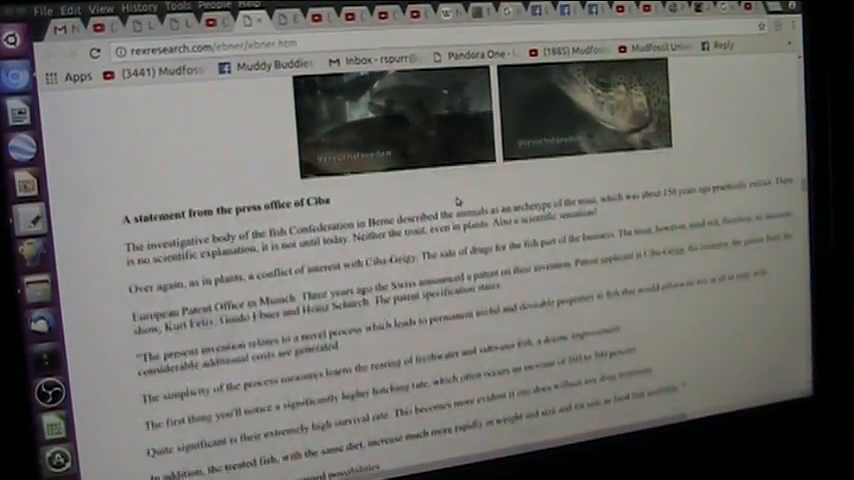
scroll("down", 3)
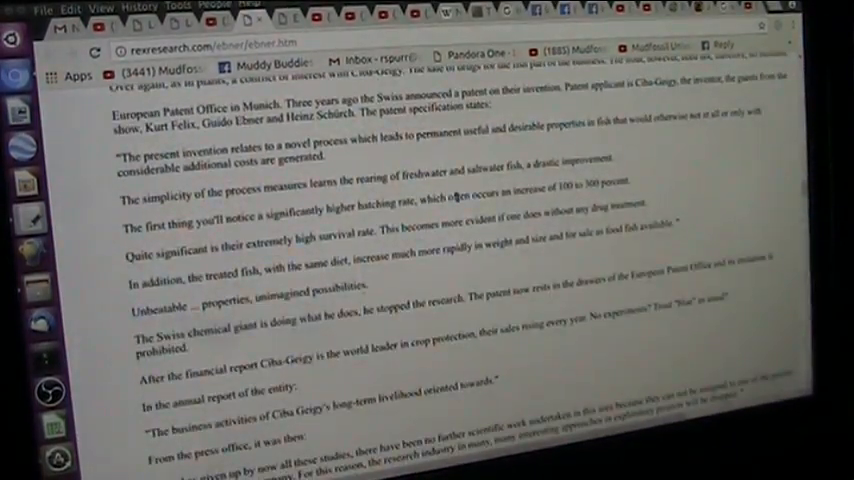
scroll("down", 3)
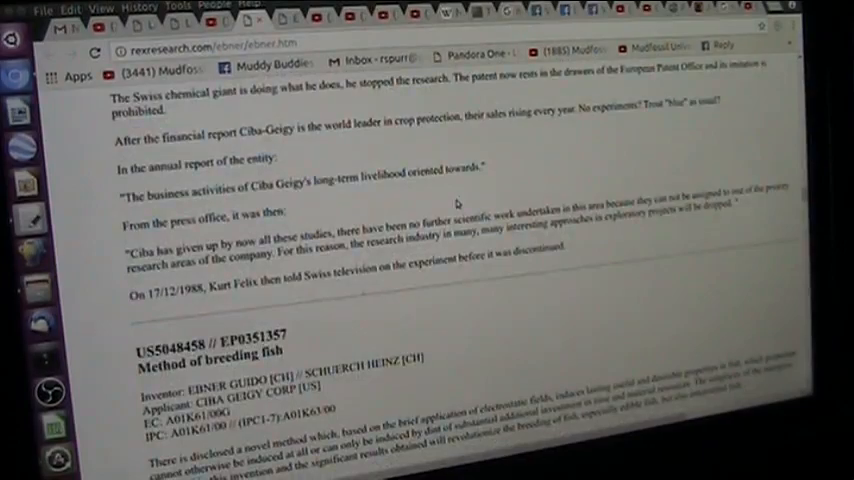
scroll("down", 3)
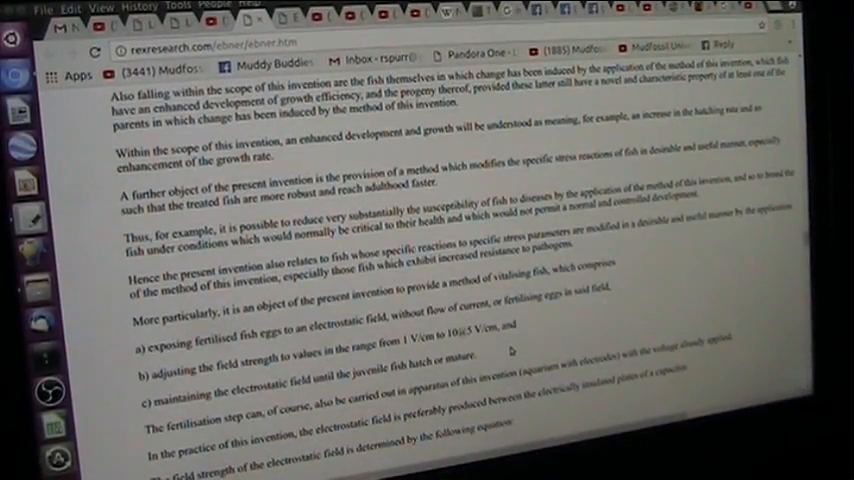
Scroll past the hatching Results table and Transparent sheet heading to the fluorescent compound list
scroll("down", 3)
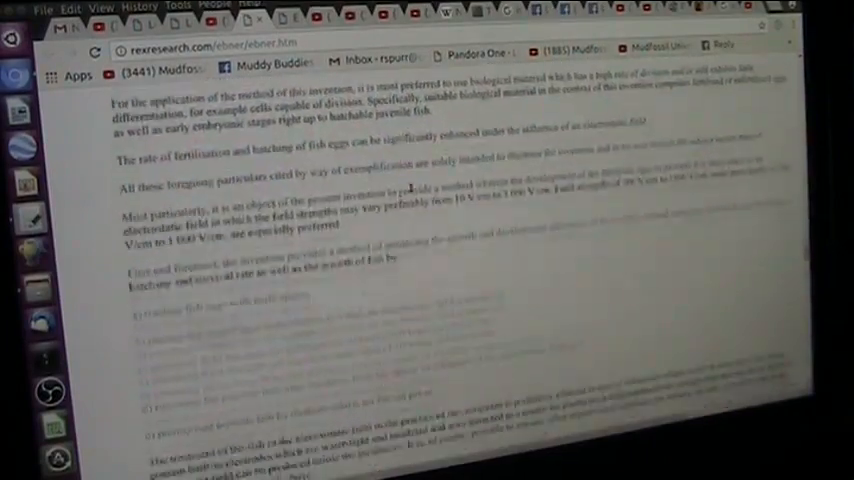
scroll("down", 3)
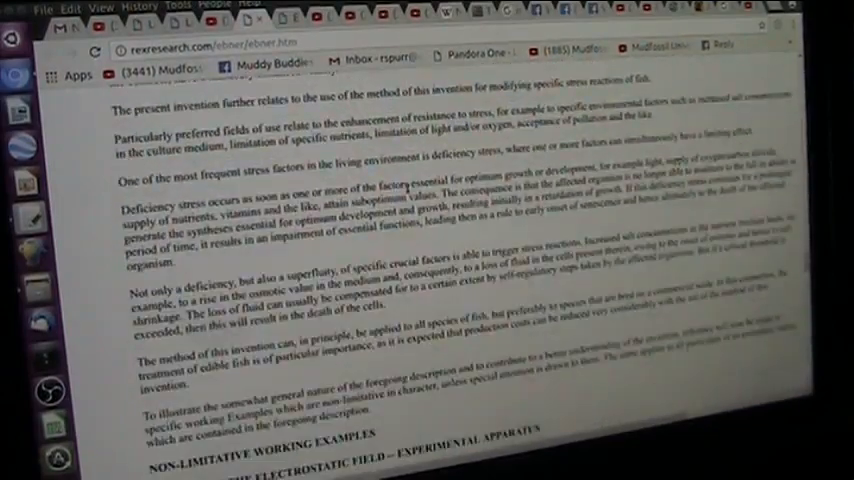
scroll("down", 3)
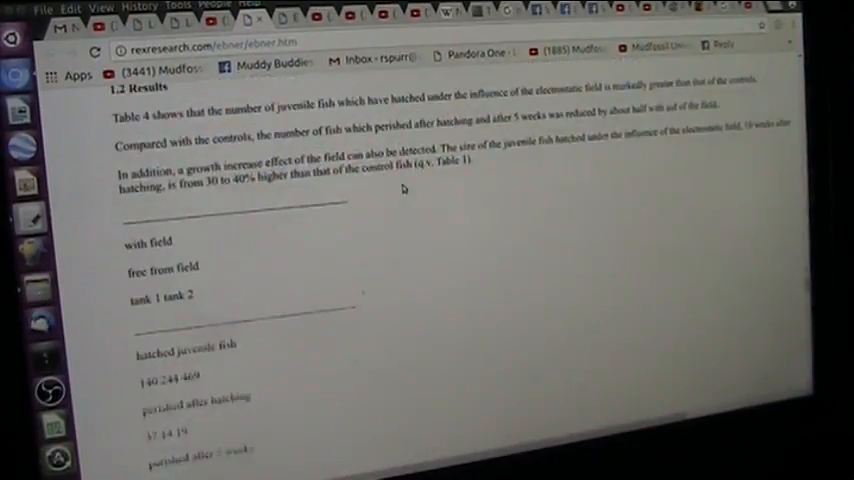
scroll("down", 3)
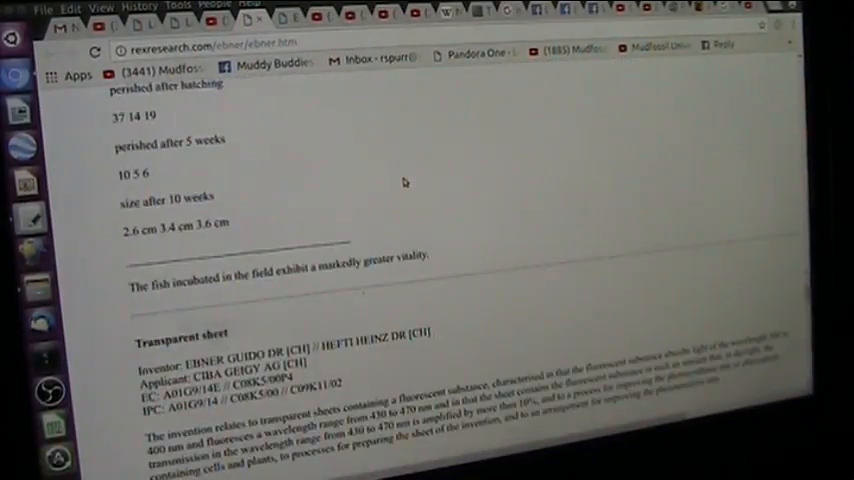
scroll("down", 3)
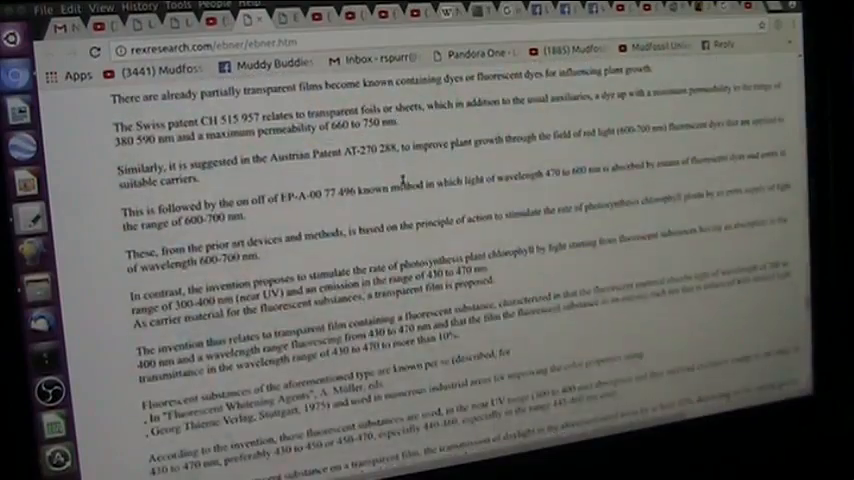
scroll("down", 3)
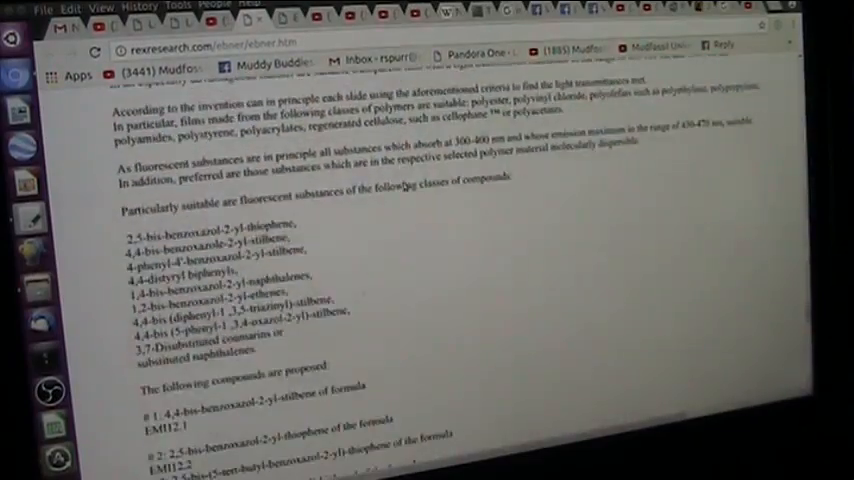
scroll("down", 3)
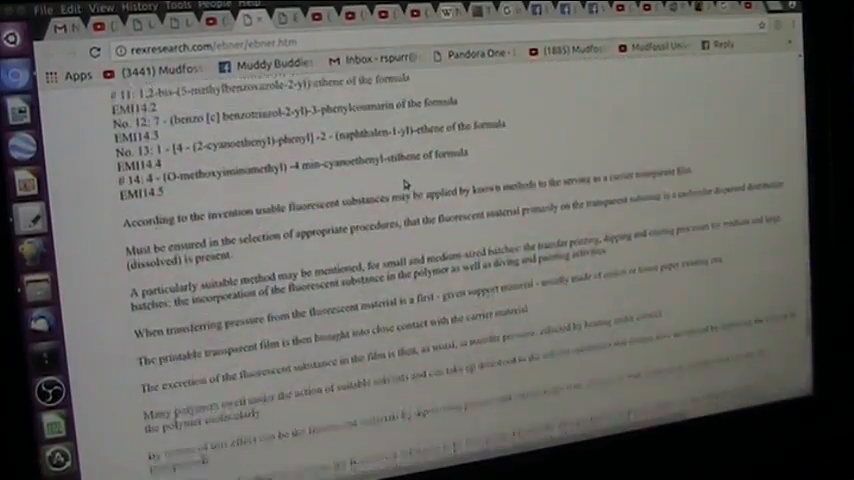
scroll("down", 3)
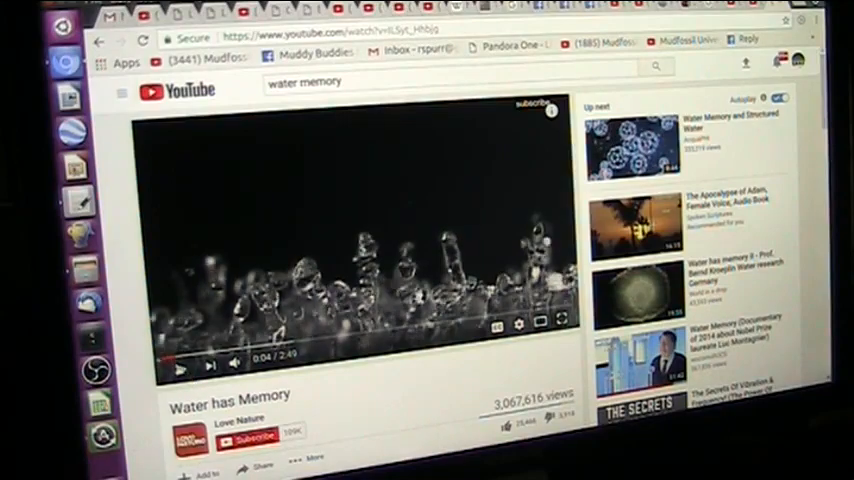
Expand the 'Water has Memory' YouTube video to fullscreen
left_click(558, 322)
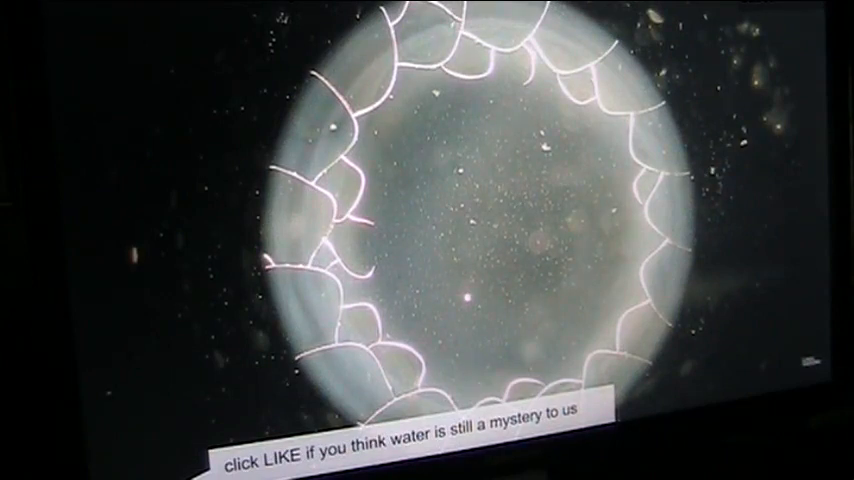